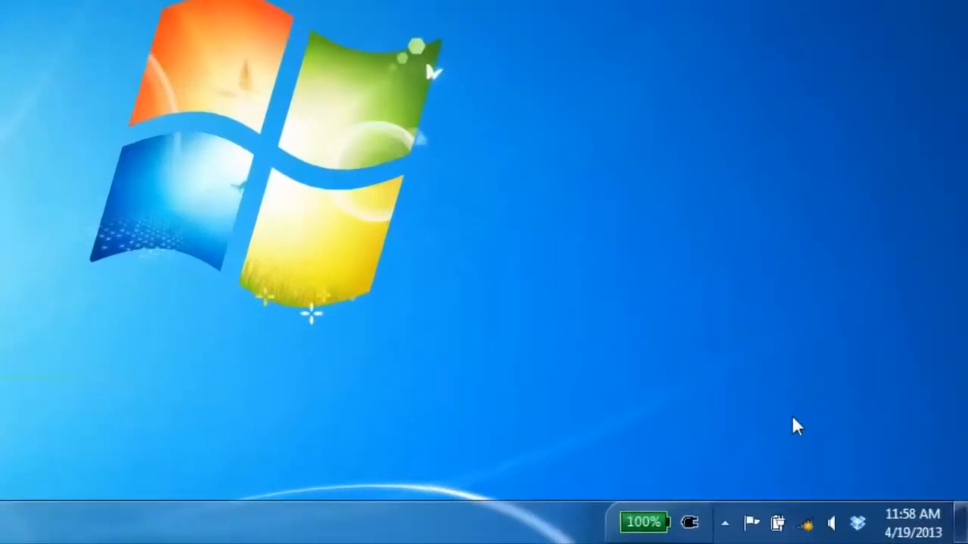
Show the available wireless networks from the system tray and choose dlink-13E2.
{"action": "left_click", "coordinate": [777, 522]}
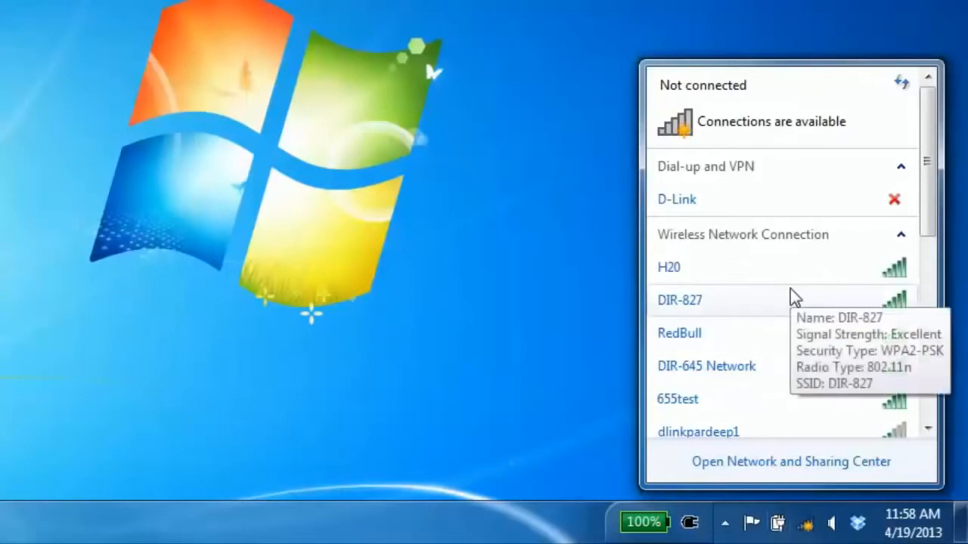
{"action": "scroll", "scroll_direction": "down", "scroll_amount": 3}
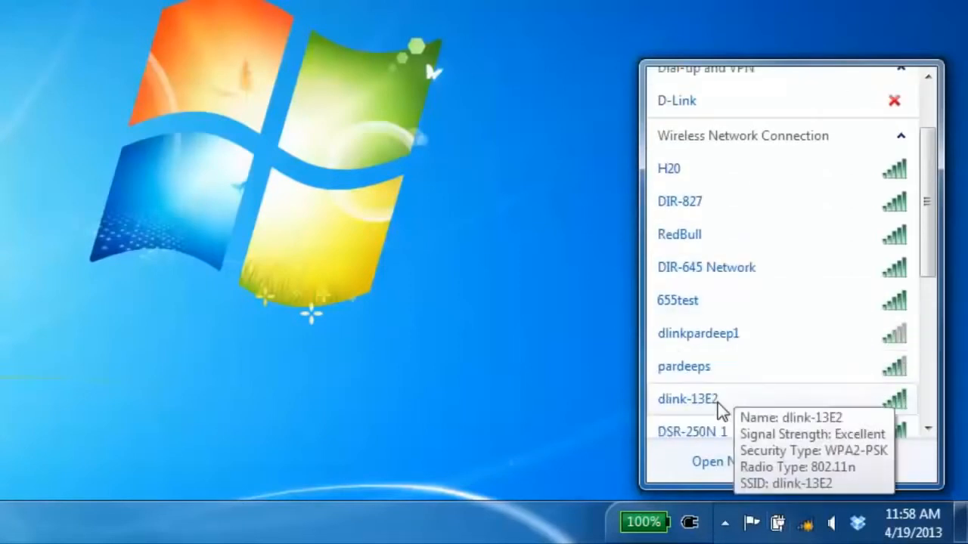
{"action": "left_click", "coordinate": [687, 398]}
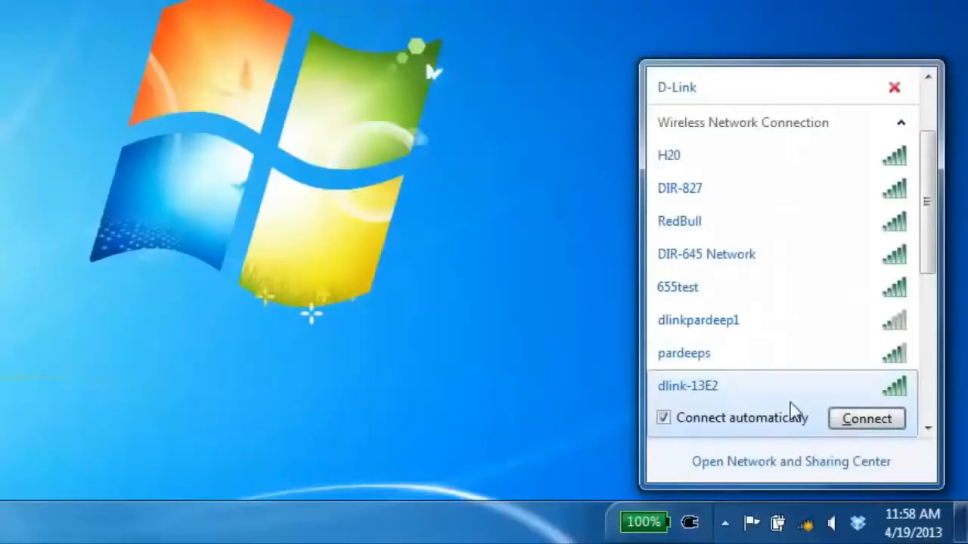
{"action": "left_click", "coordinate": [866, 418]}
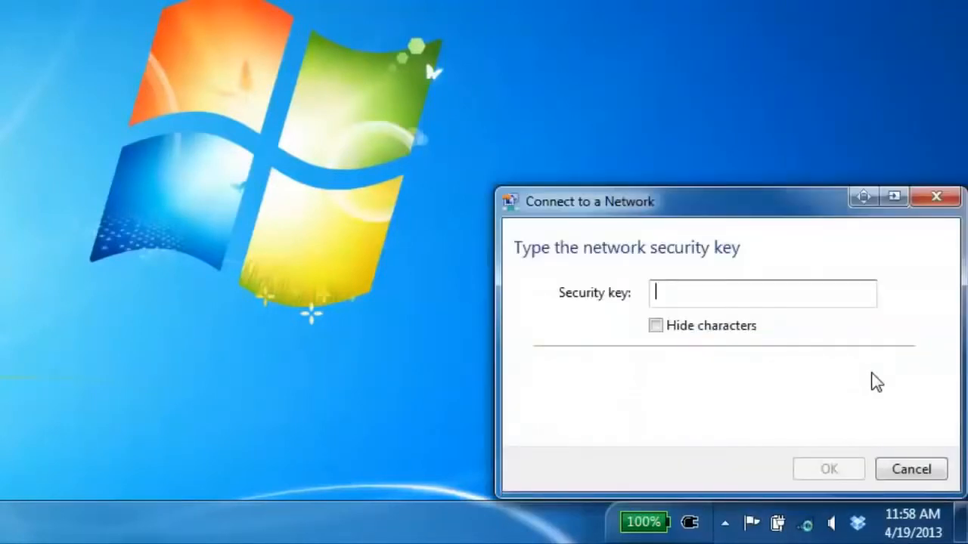
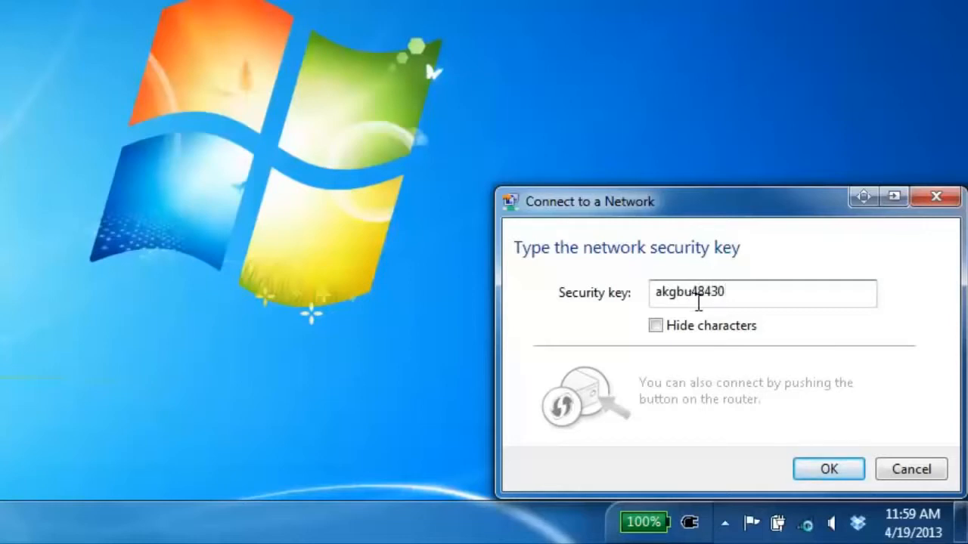
{"action": "left_click", "coordinate": [828, 469]}
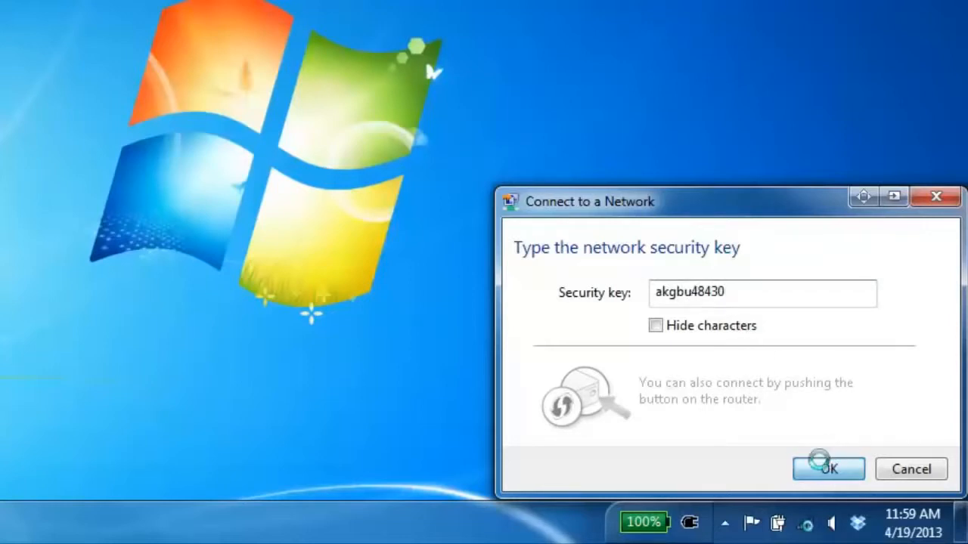
{"action": "left_click", "coordinate": [828, 468]}
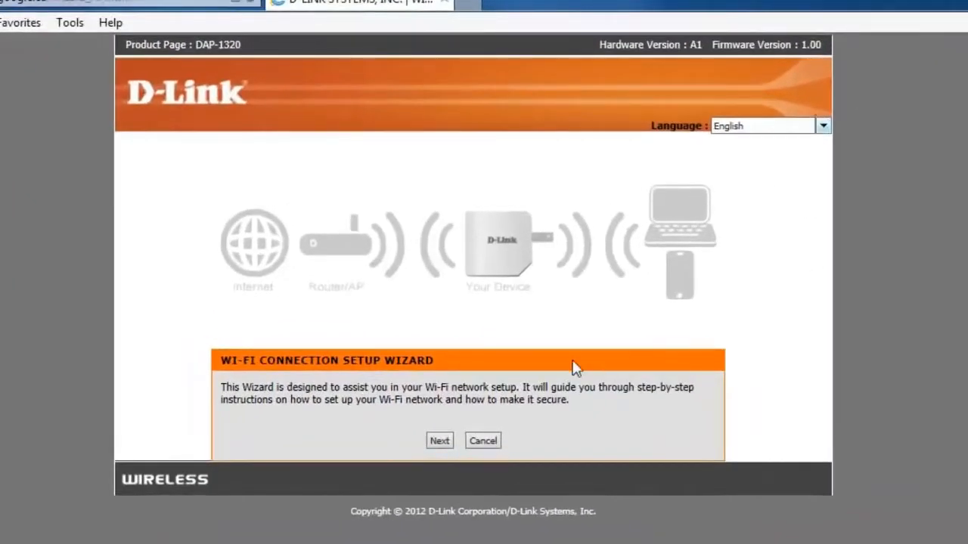
{"action": "mouse_move", "coordinate": [520, 327]}
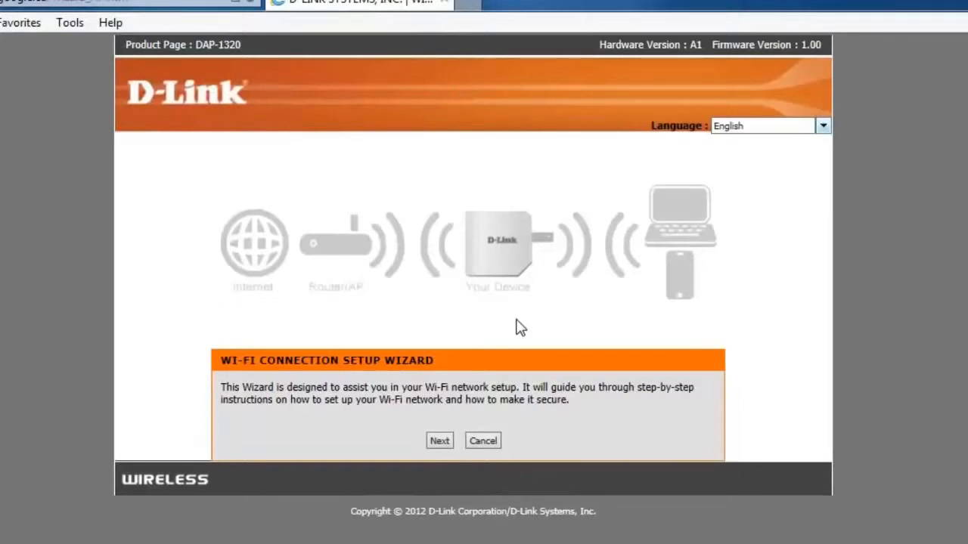
Advance past the wizard intro and choose Manual setup instead of WPS.
{"action": "left_click", "coordinate": [440, 440]}
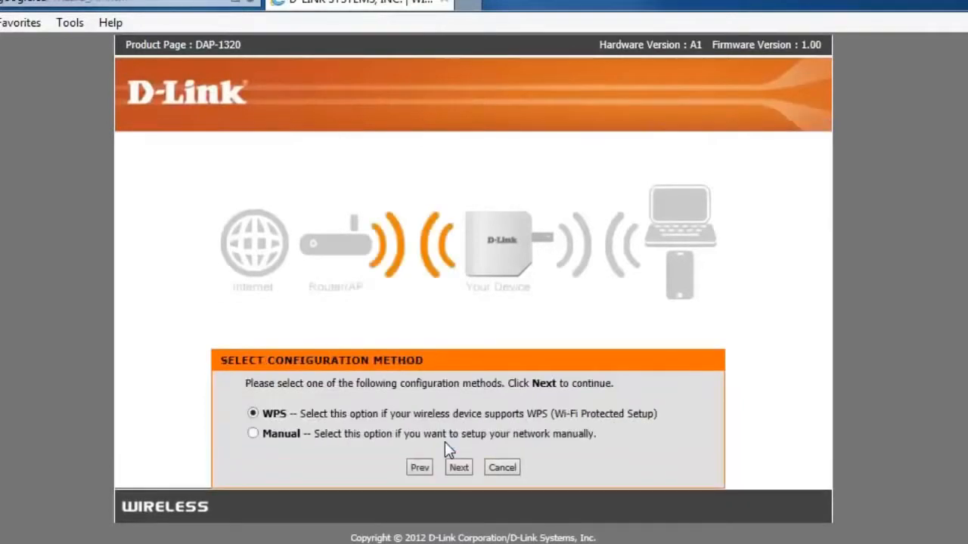
{"action": "mouse_move", "coordinate": [294, 459]}
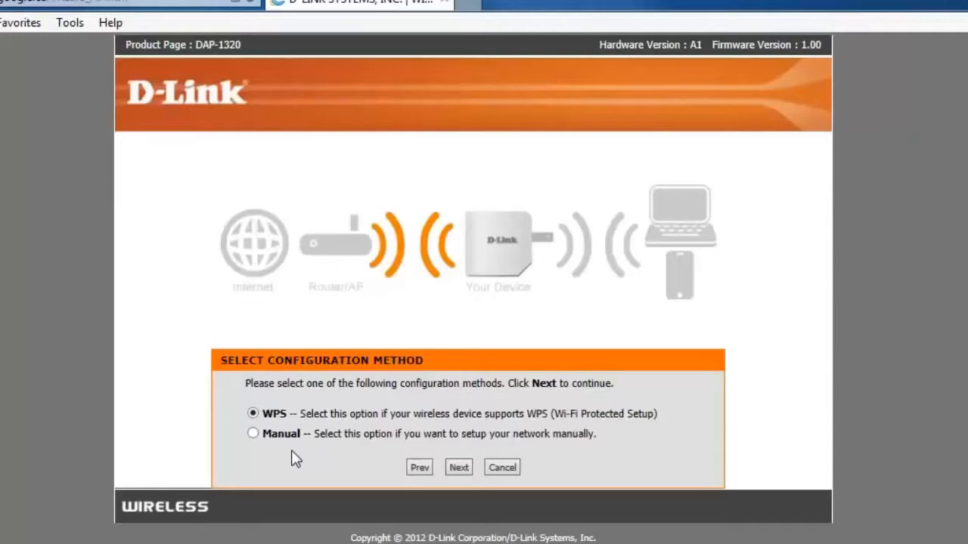
{"action": "mouse_move", "coordinate": [335, 467]}
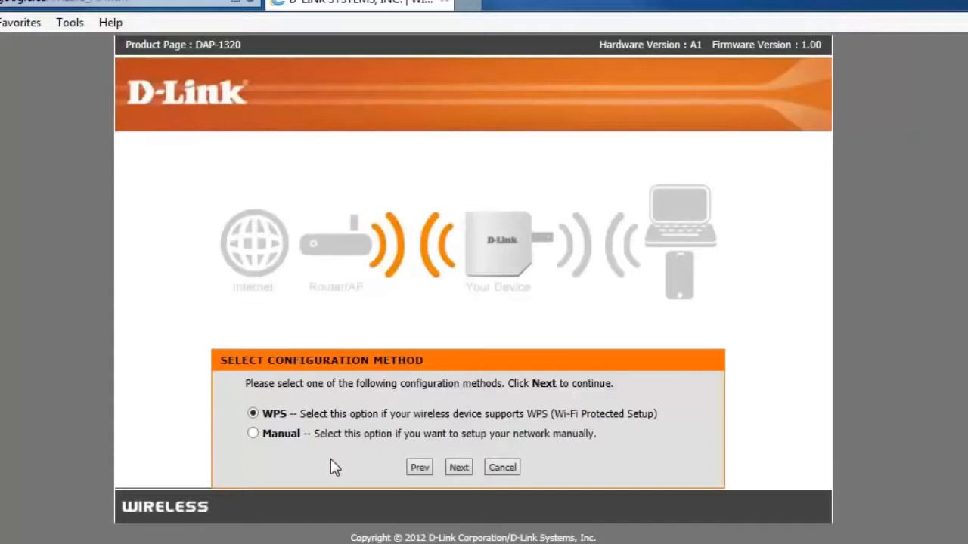
{"action": "left_click", "coordinate": [254, 433]}
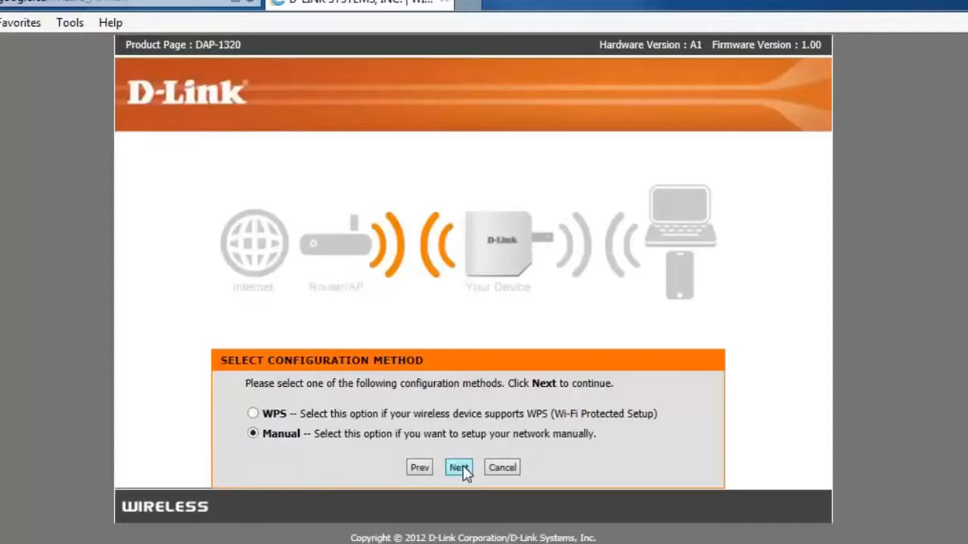
Scan for Wi-Fi networks and choose DIR-645 Network as the network to extend.
{"action": "left_click", "coordinate": [458, 467]}
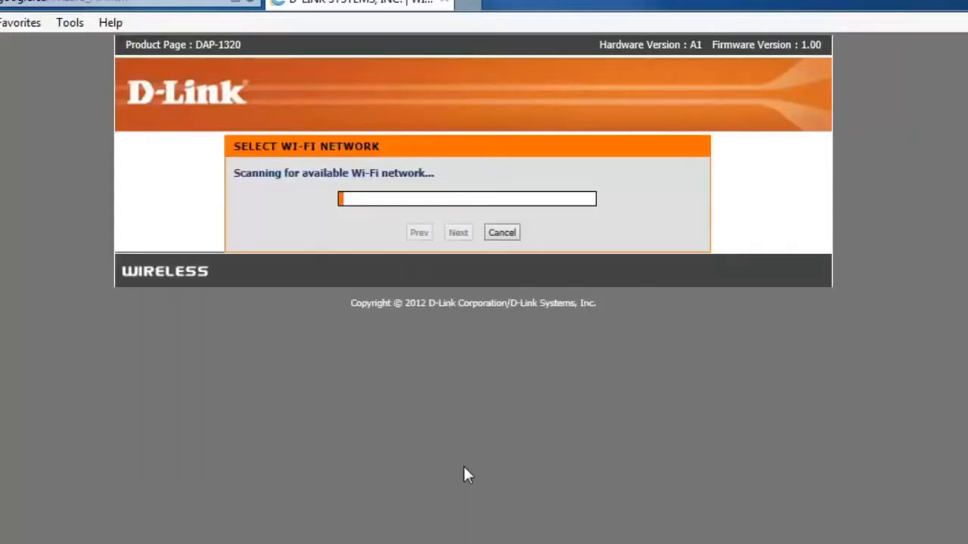
{"action": "mouse_move", "coordinate": [550, 406]}
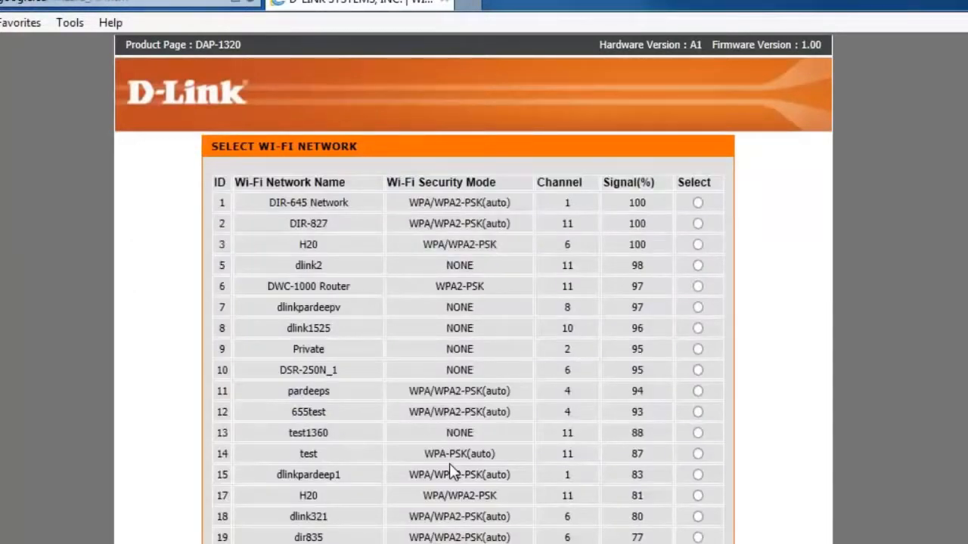
{"action": "mouse_move", "coordinate": [451, 455]}
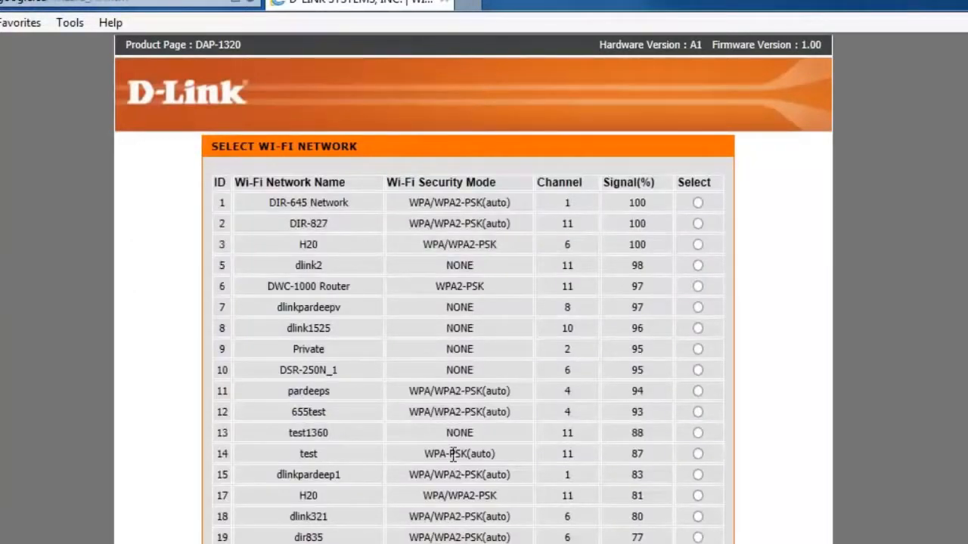
{"action": "left_click", "coordinate": [697, 203]}
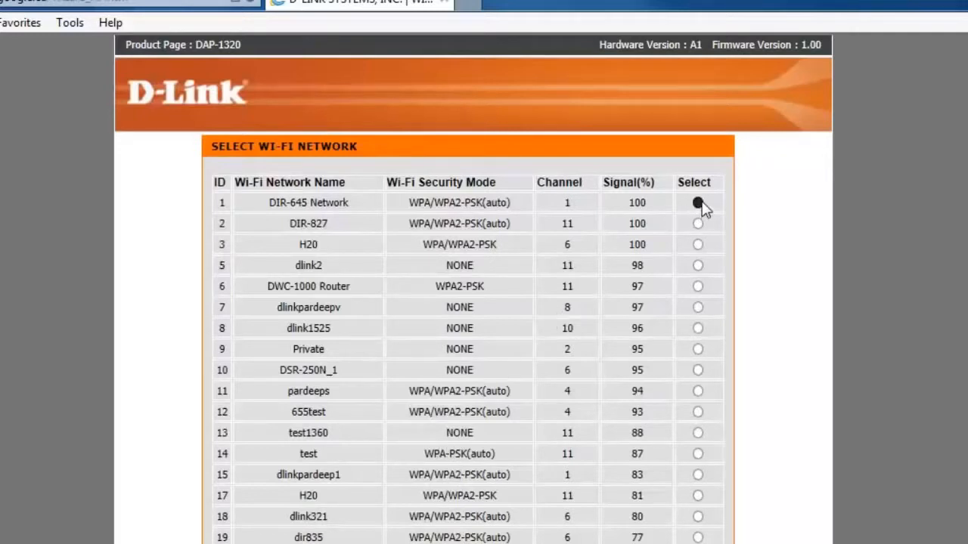
{"action": "scroll", "scroll_direction": "down", "scroll_amount": 3}
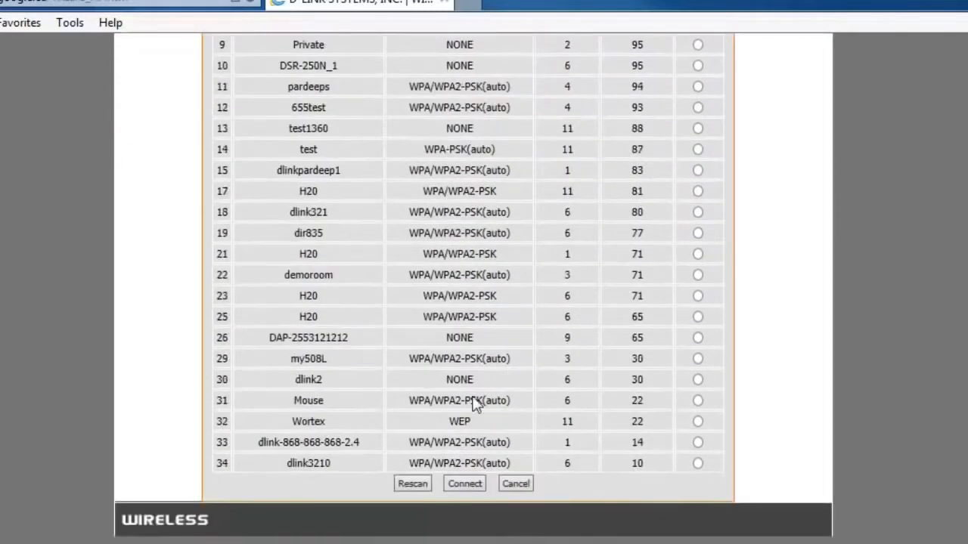
{"action": "left_click", "coordinate": [464, 484]}
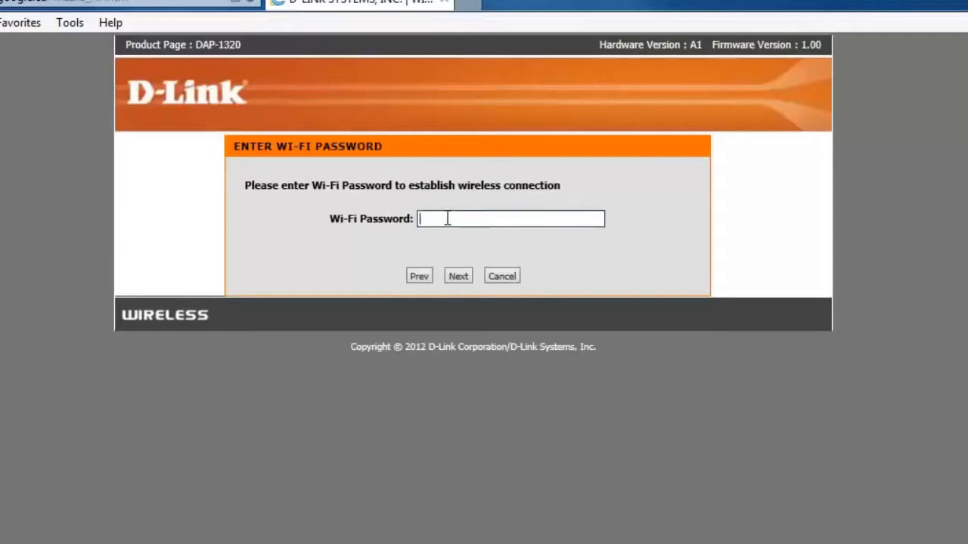
{"action": "type", "text": "password"}
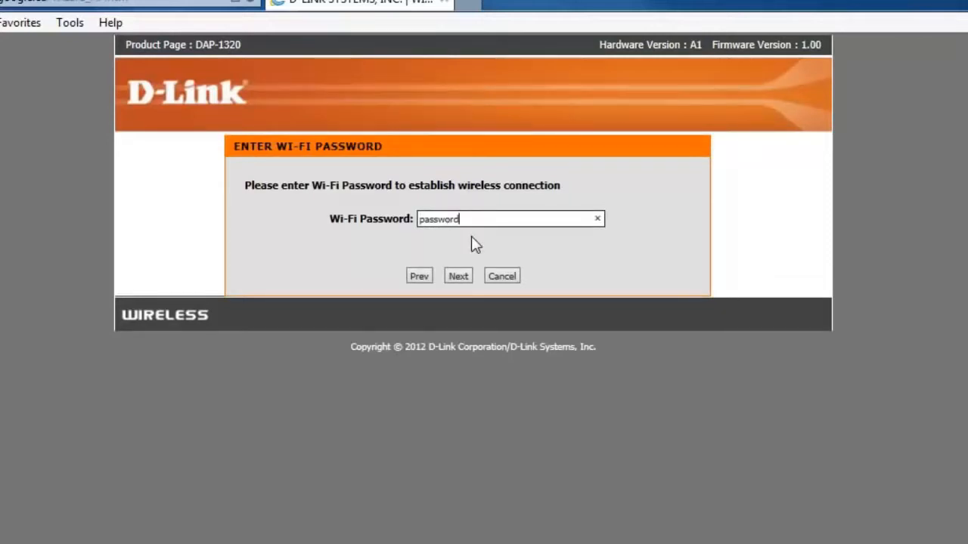
{"action": "left_click", "coordinate": [457, 275]}
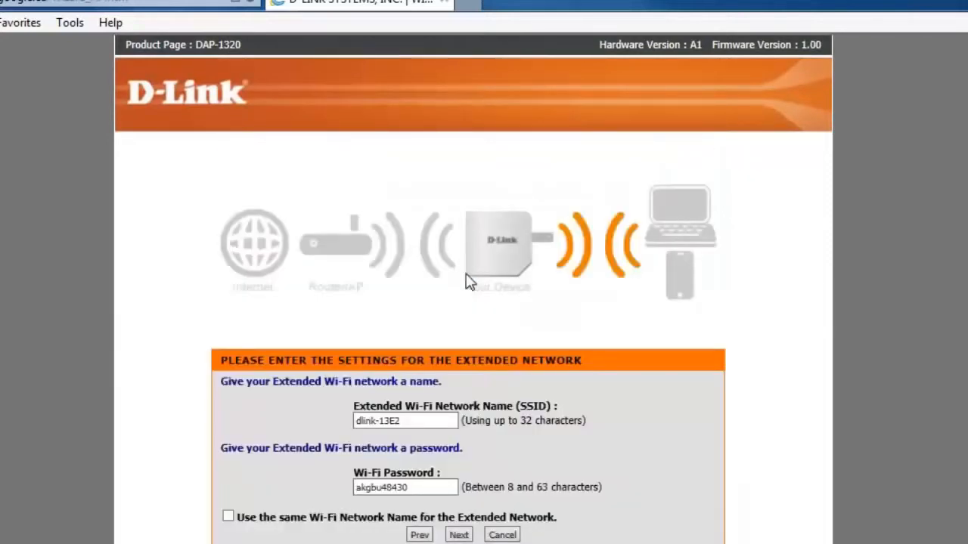
{"action": "scroll", "scroll_direction": "down", "scroll_amount": 3}
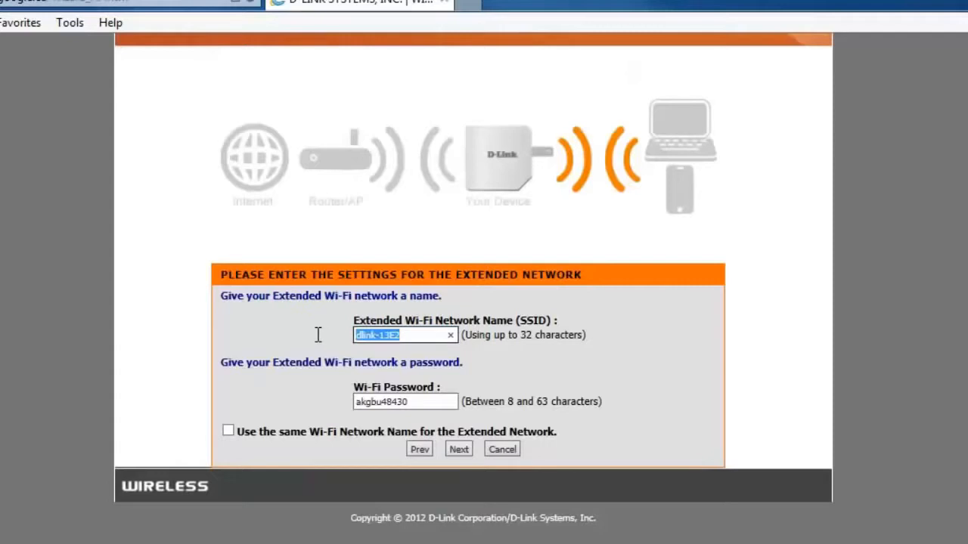
{"action": "type", "text": "DAP-1"}
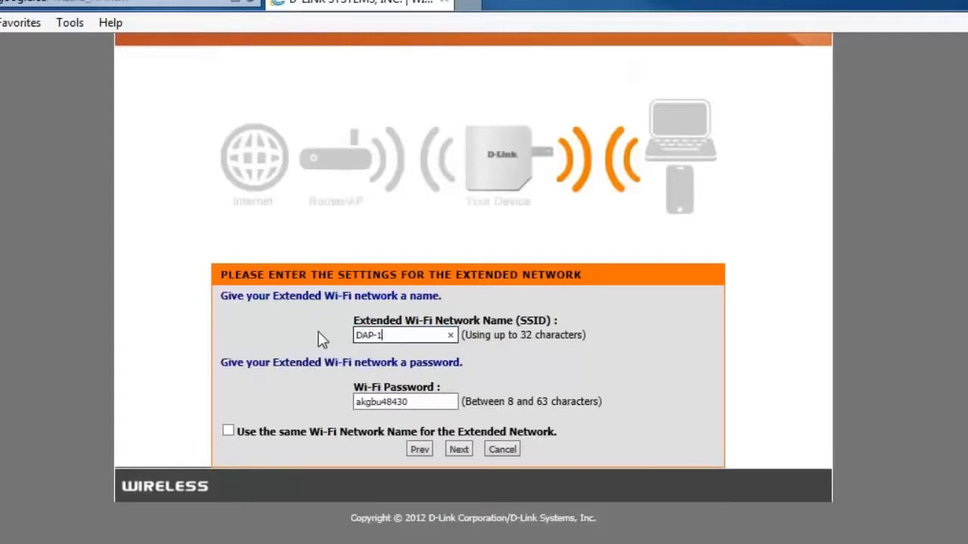
{"action": "type", "text": "320"}
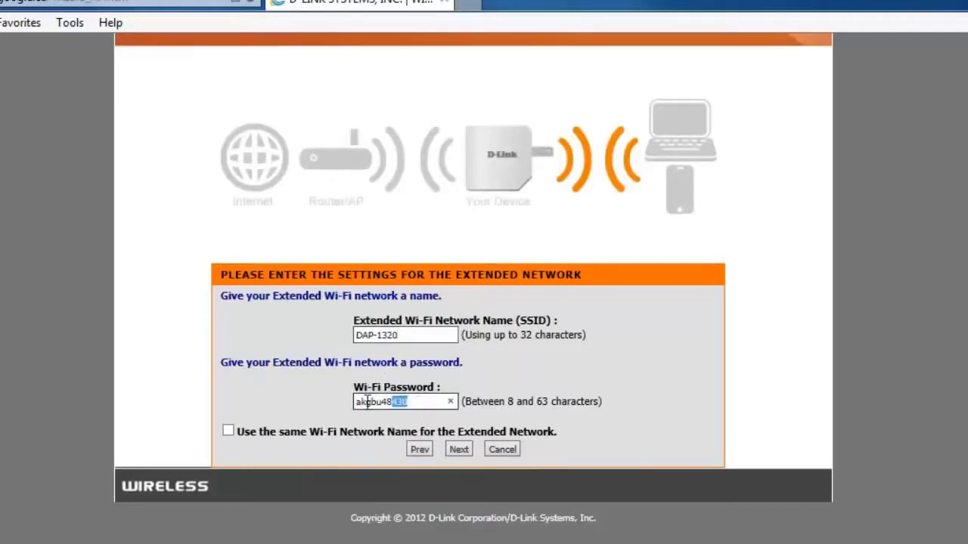
{"action": "type", "text": "password"}
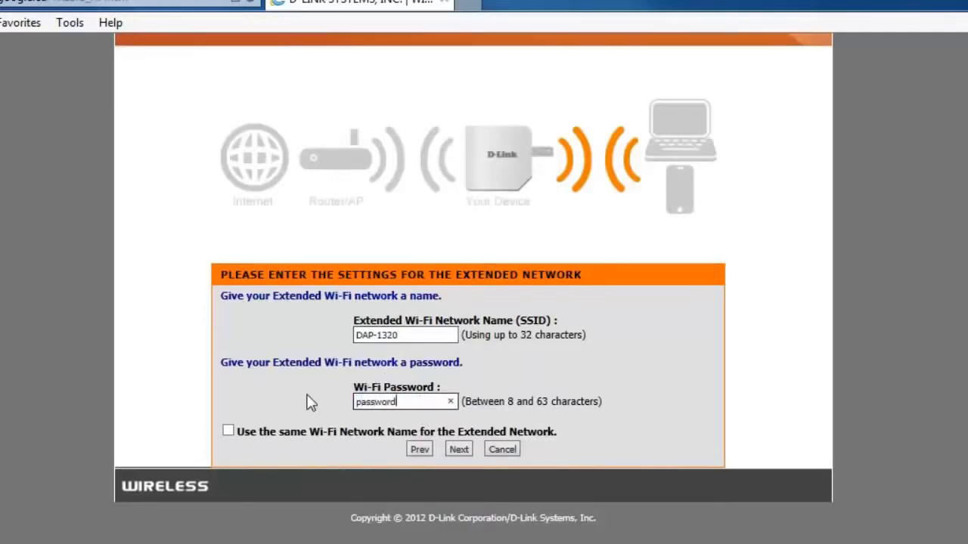
{"action": "mouse_move", "coordinate": [315, 399]}
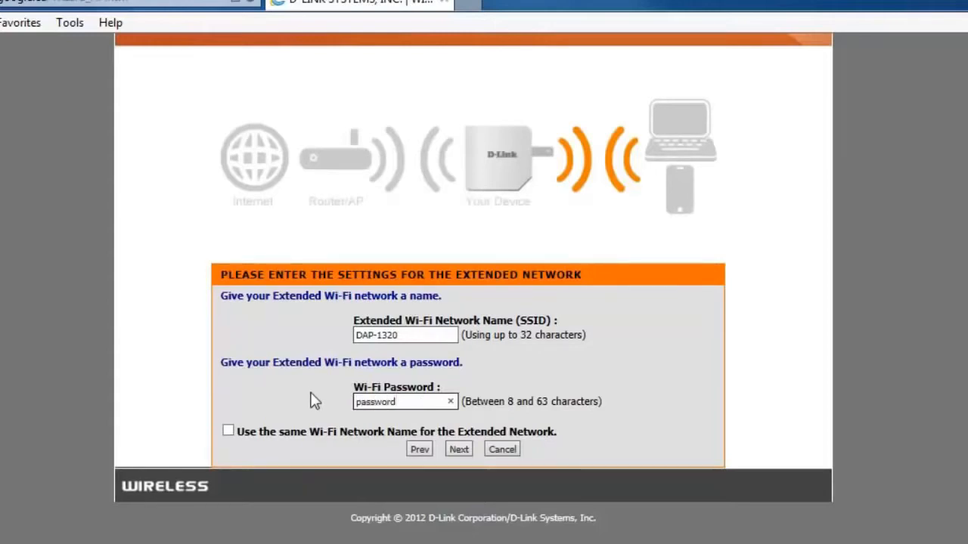
{"action": "left_click", "coordinate": [404, 401]}
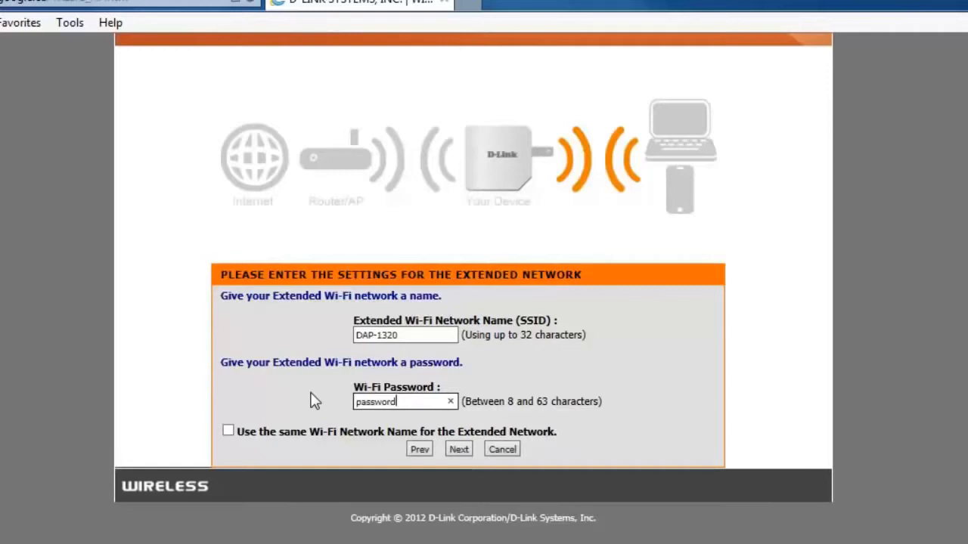
{"action": "mouse_move", "coordinate": [432, 427]}
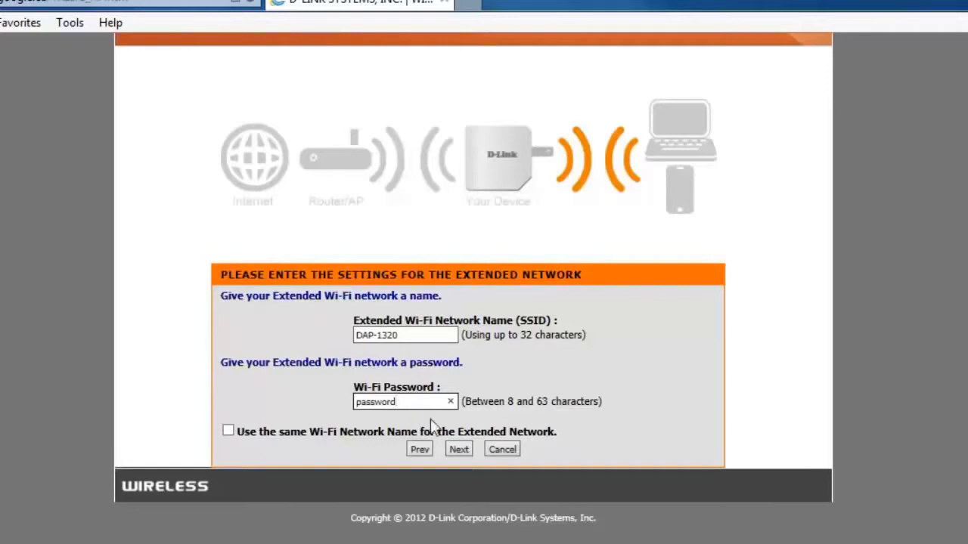
Accept the extended network settings and save the extender configuration from the summary.
{"action": "left_click", "coordinate": [458, 449]}
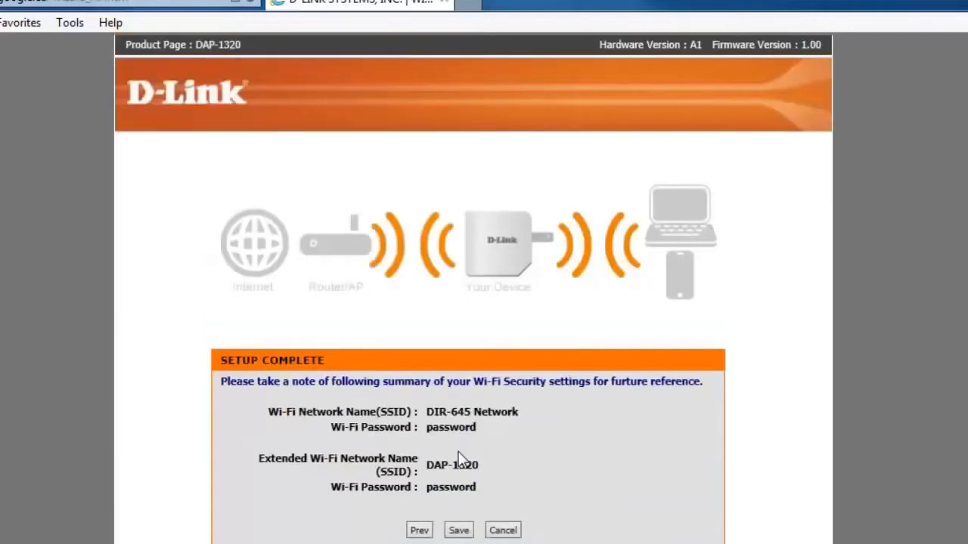
{"action": "mouse_move", "coordinate": [487, 459]}
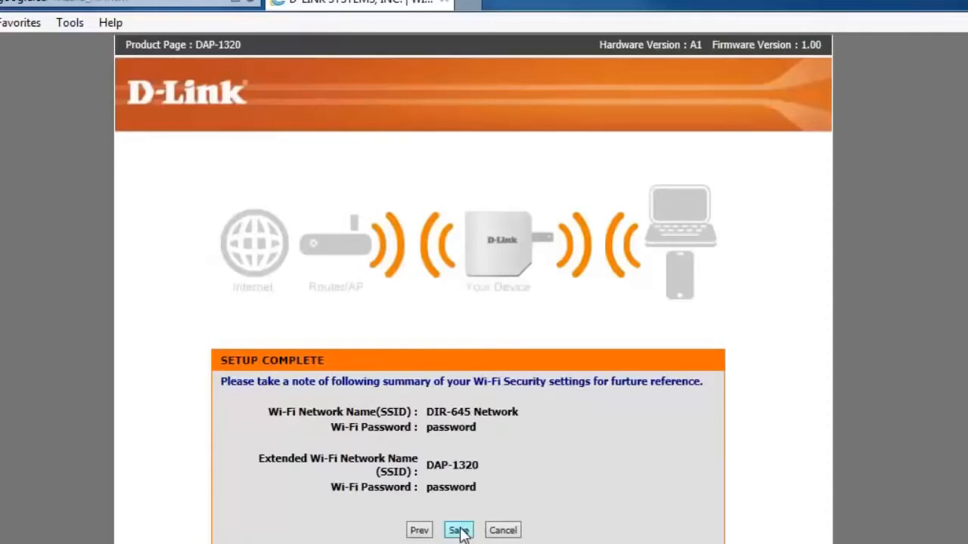
{"action": "left_click", "coordinate": [458, 530]}
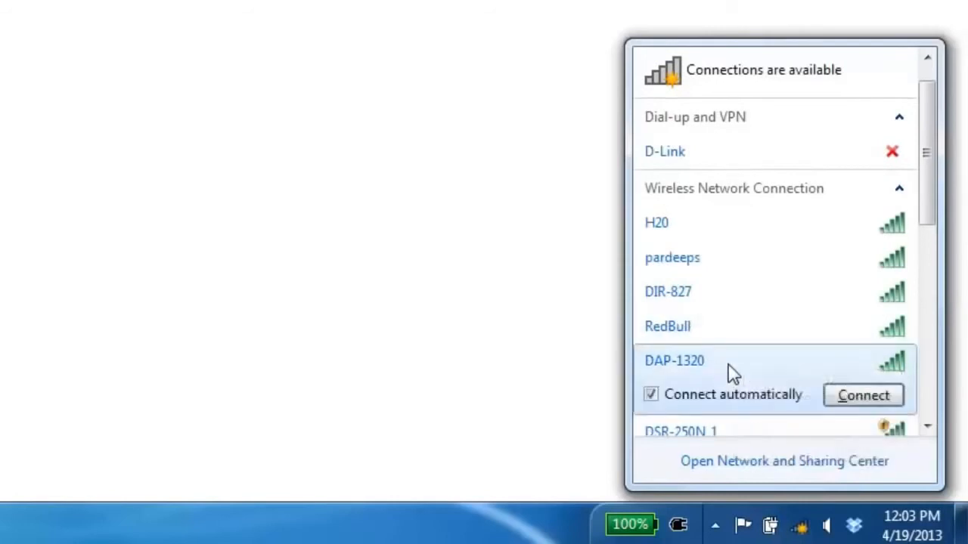
{"action": "left_click", "coordinate": [862, 394]}
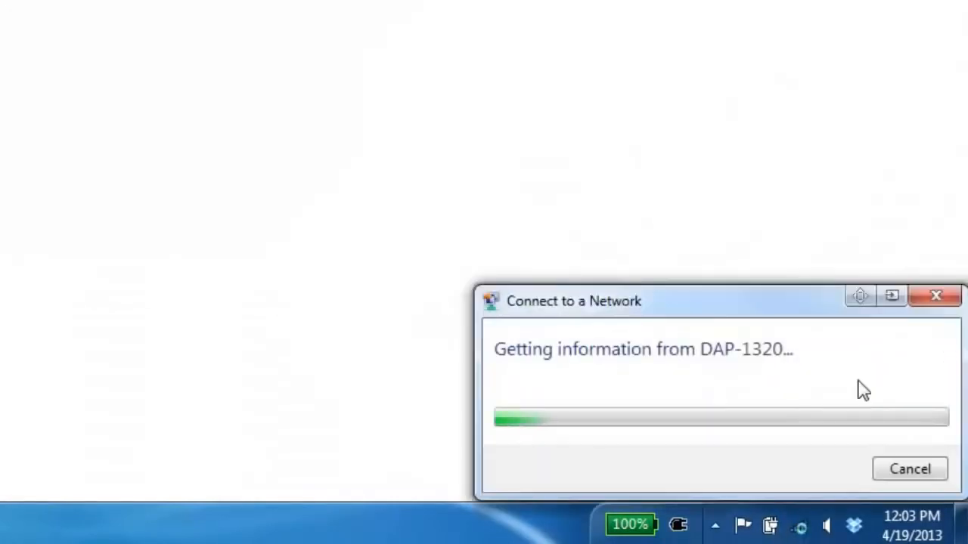
{"action": "type", "text": "passw"}
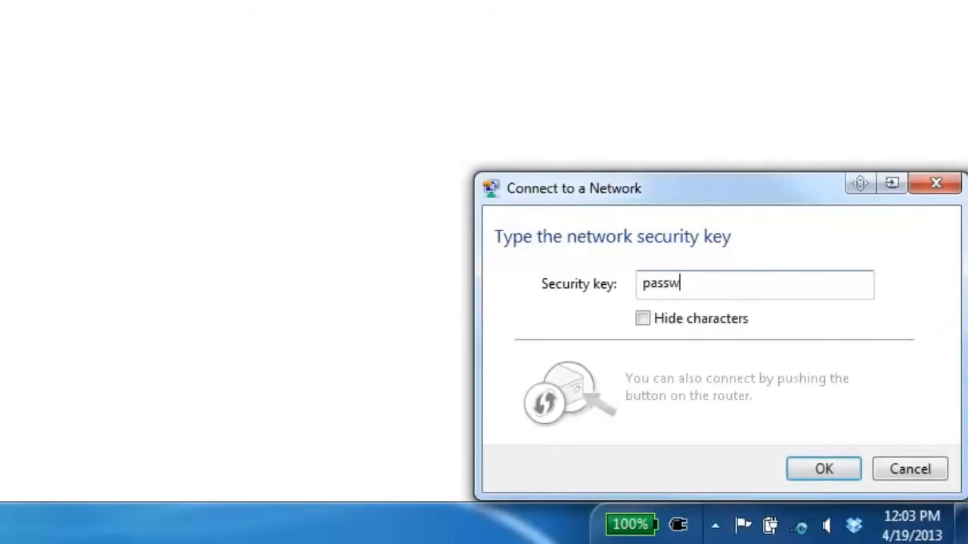
{"action": "type", "text": "ord"}
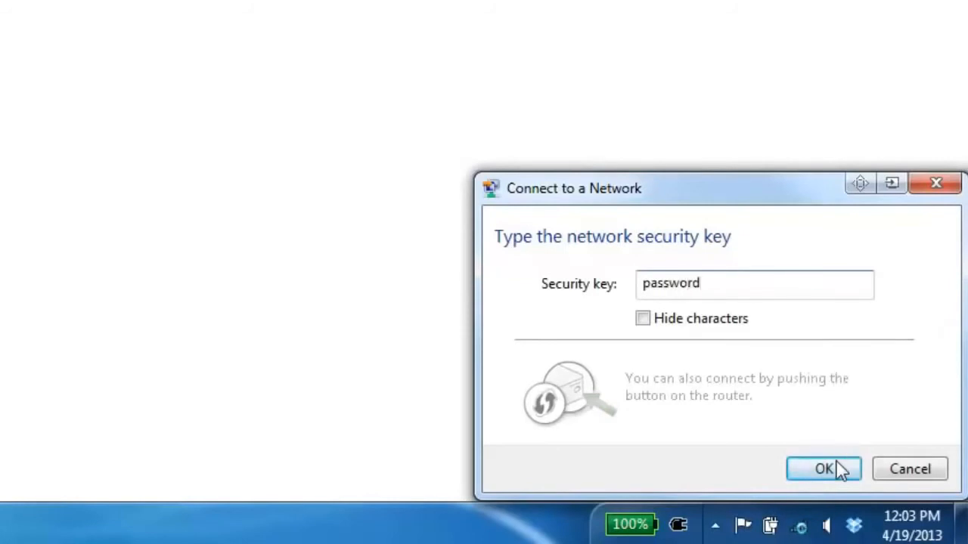
{"action": "left_click", "coordinate": [824, 469]}
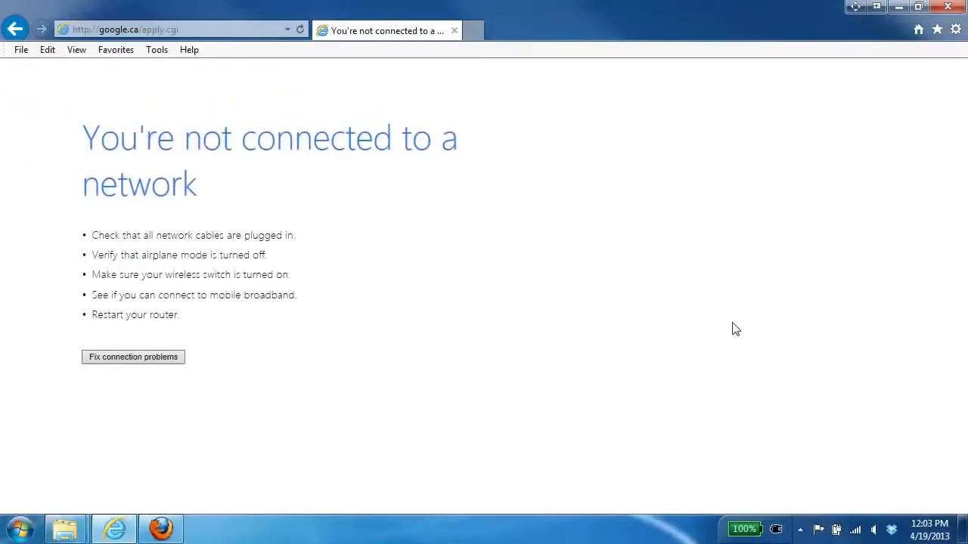